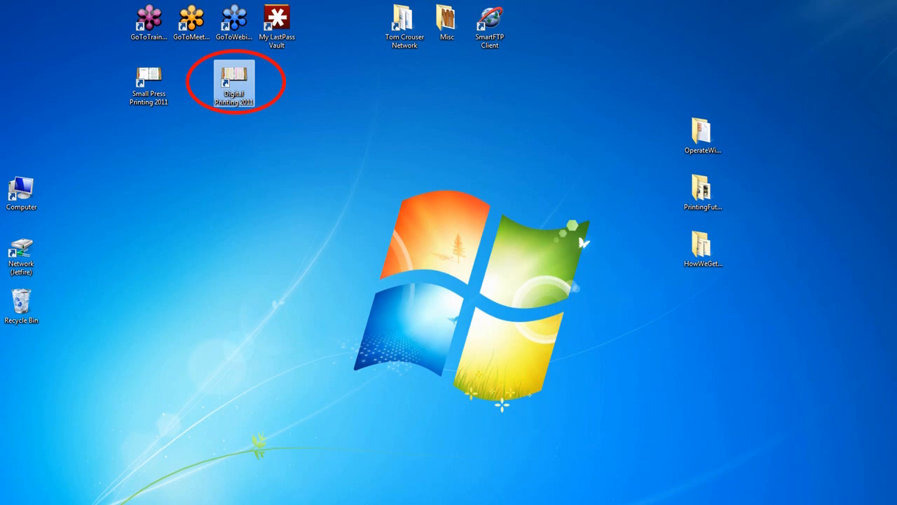
Launch the Digital Printing 2011 pricing guide from its desktop shortcut to its welcome page.
{"action": "double_click", "coordinate": [234, 77]}
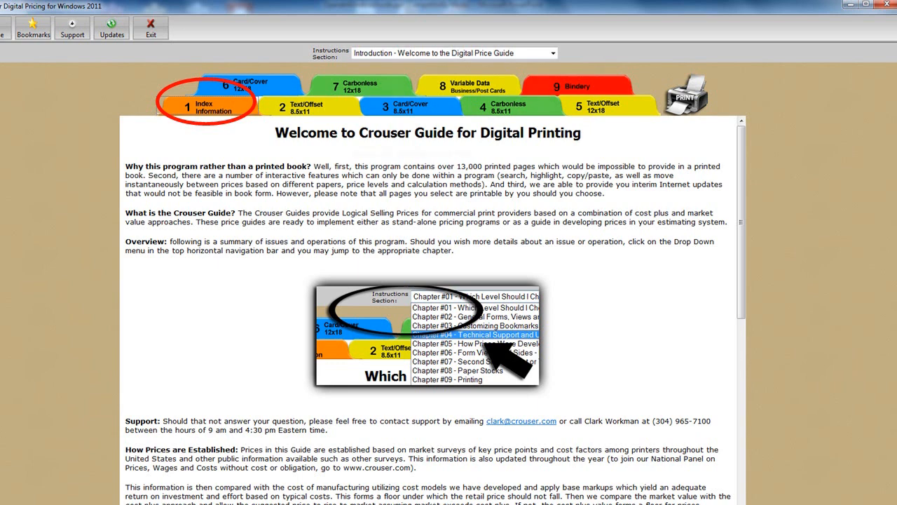
{"action": "left_click", "coordinate": [552, 54]}
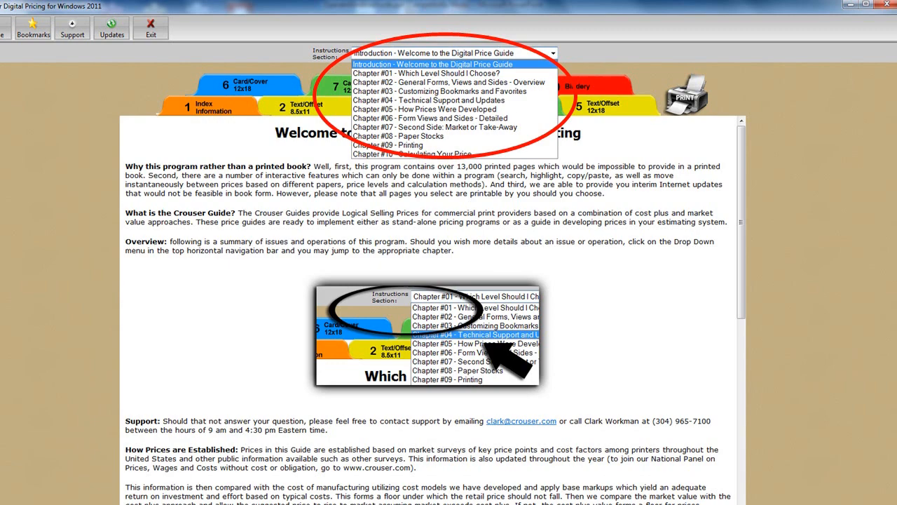
{"action": "left_click", "coordinate": [449, 73]}
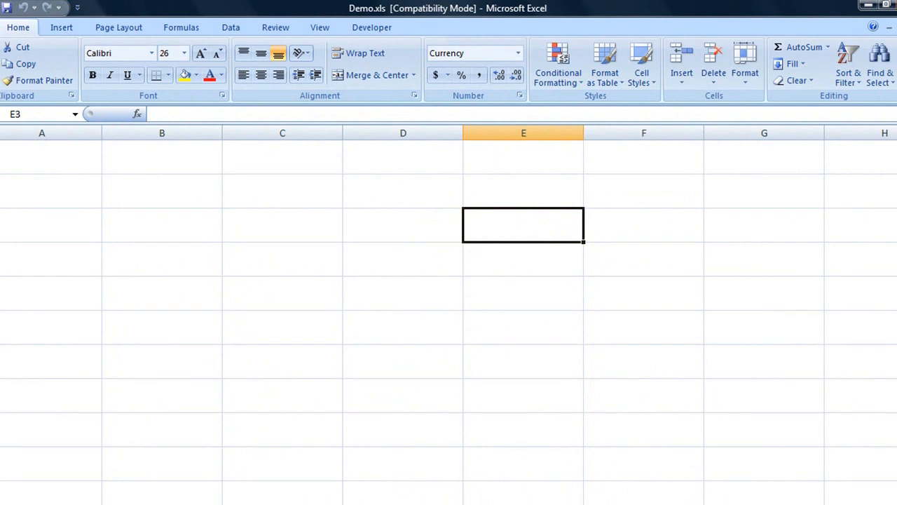
Enter the currency amount 90 into cell E3 of Demo.xls.
{"action": "type", "text": "90"}
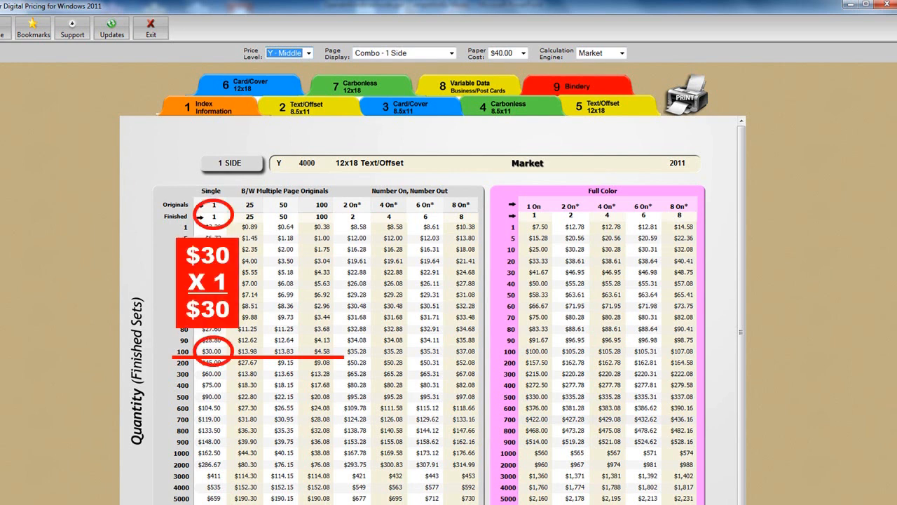
Show the 12x18 Text/Offset Y-Middle one-sided Market price grid with $40.00 paper.
{"action": "left_click", "coordinate": [321, 350]}
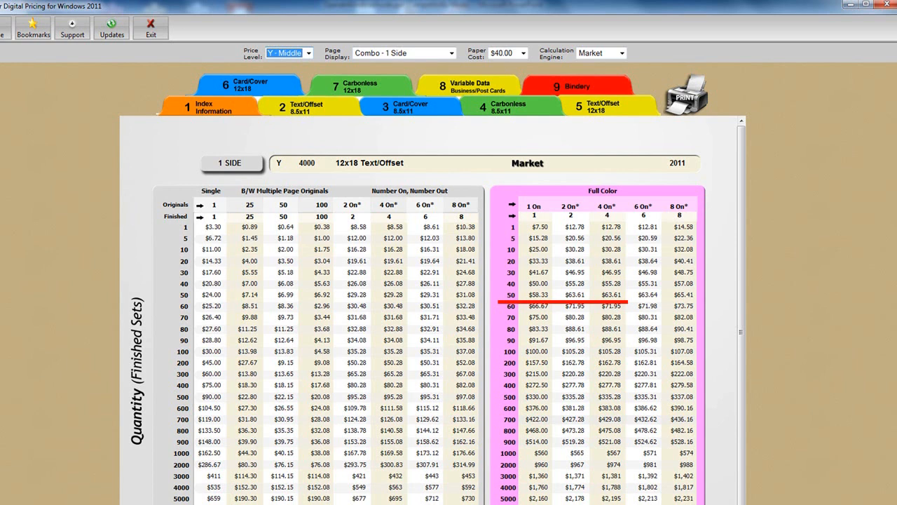
{"action": "left_click", "coordinate": [403, 52]}
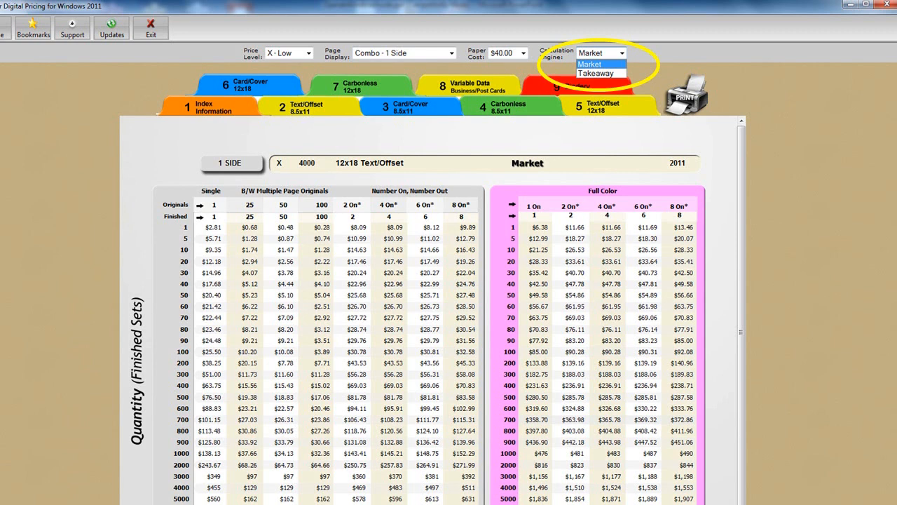
{"action": "left_click", "coordinate": [597, 73]}
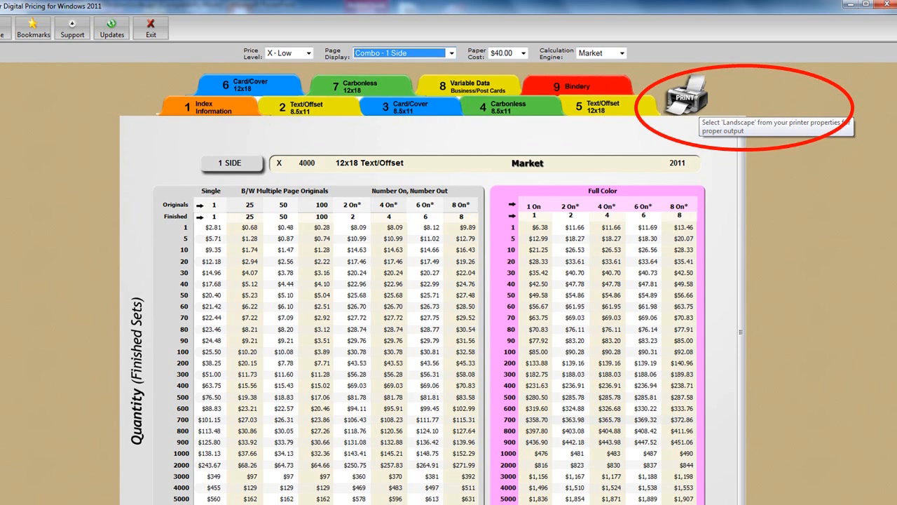
{"action": "left_click", "coordinate": [682, 95]}
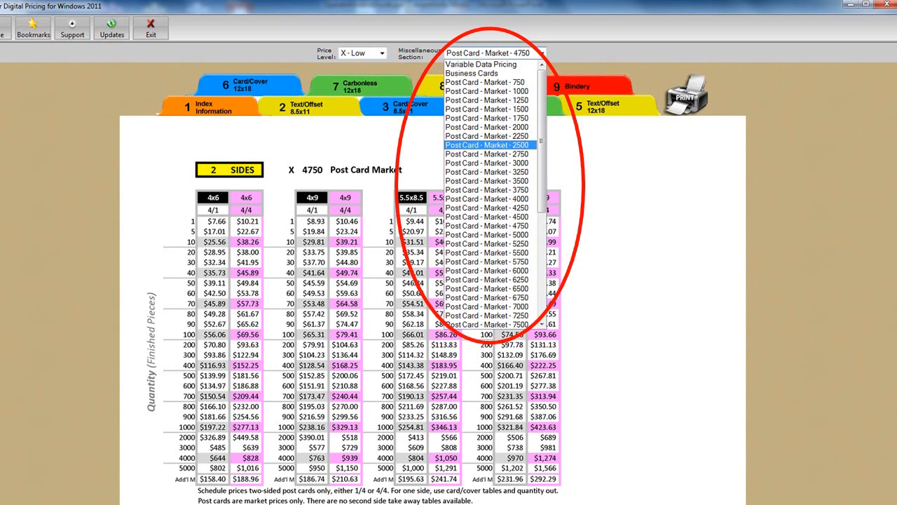
Switch to the Variable Data two-sided Post Card Market price tables.
{"action": "left_click", "coordinate": [471, 64]}
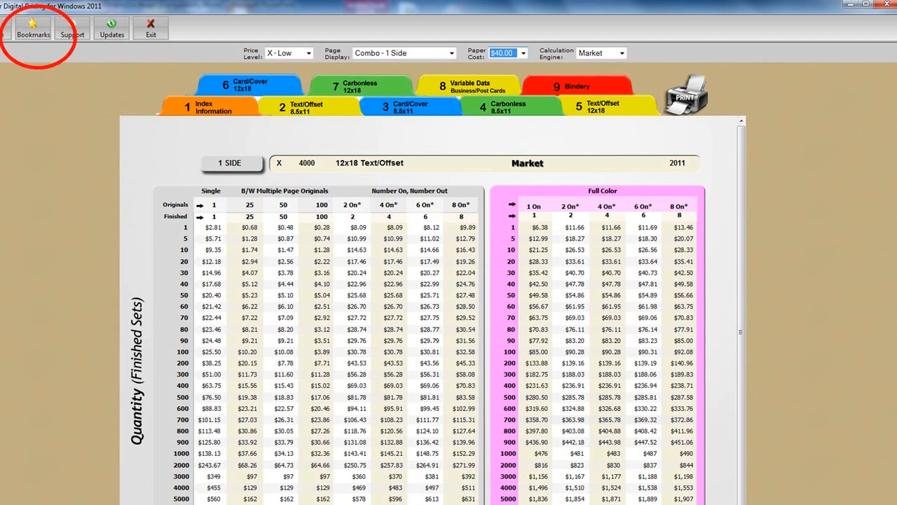
Show the saved favorites list via Bookmarks to add 'Special Customer Price'.
{"action": "left_click", "coordinate": [741, 100]}
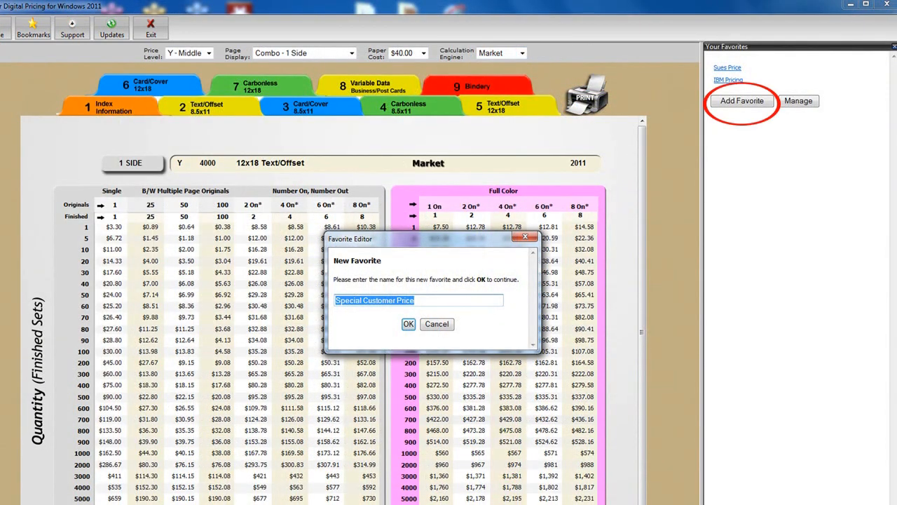